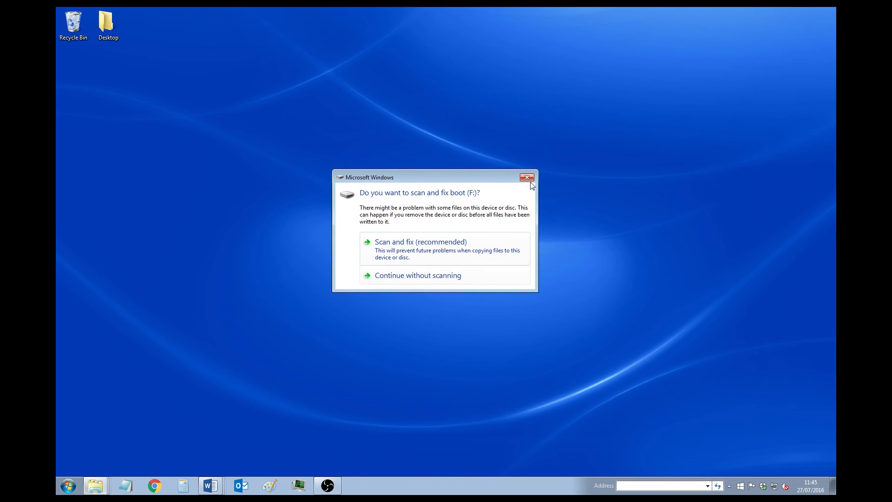
# Step: Dismiss the scan-and-fix prompt and the AutoPlay offer for the boot (F:) card
pyautogui.click(525, 177)
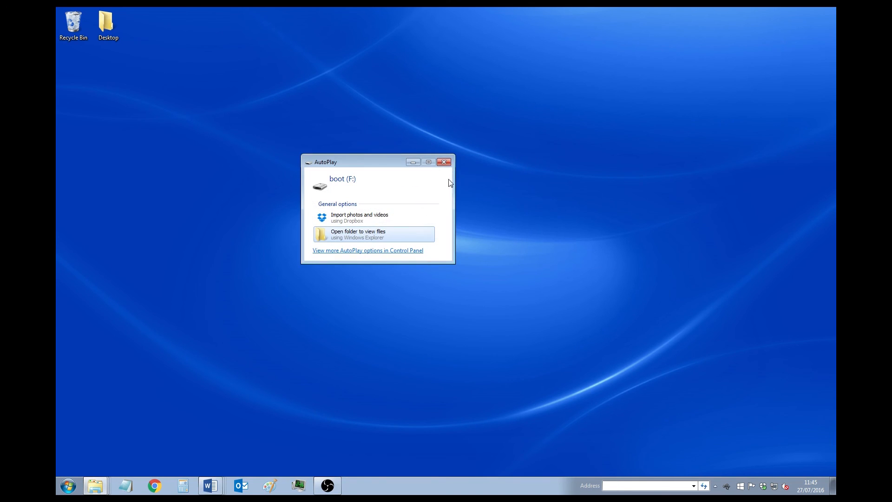
pyautogui.click(444, 162)
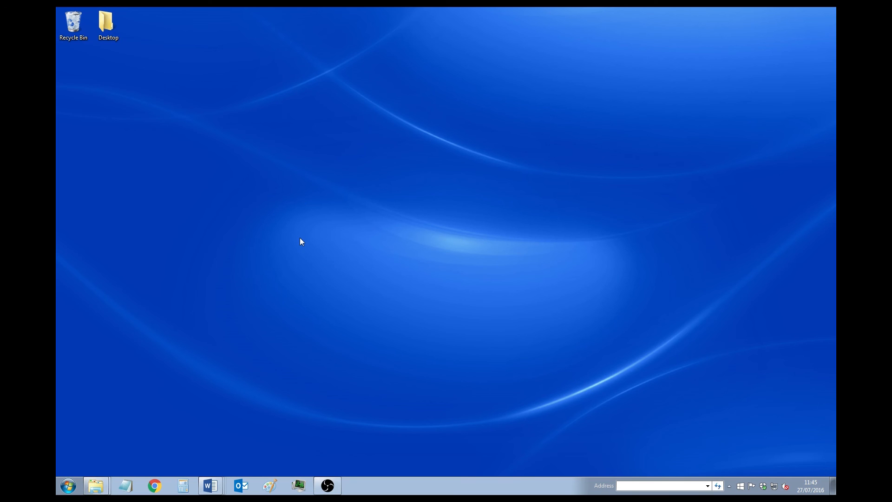
# Step: Launch Win32 Disk Imager with AtikAirImage.img from Downloads as the image and drive F: as the device
pyautogui.click(67, 485)
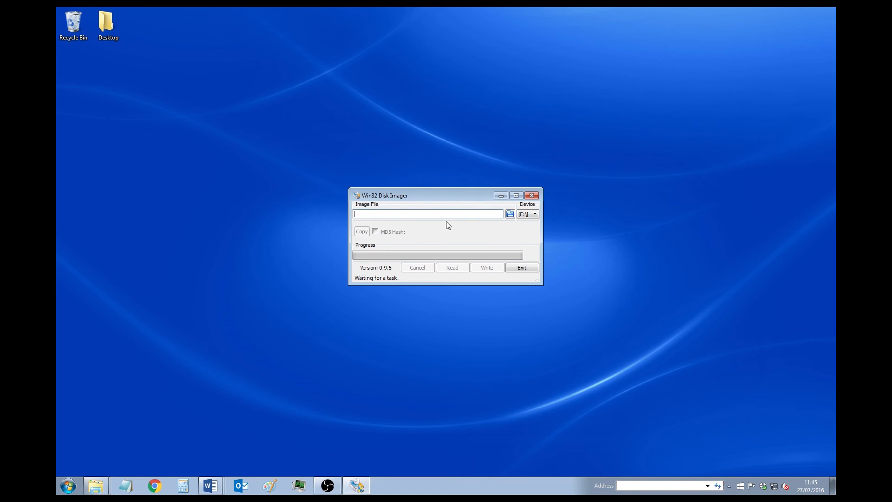
pyautogui.moveTo(500, 240)
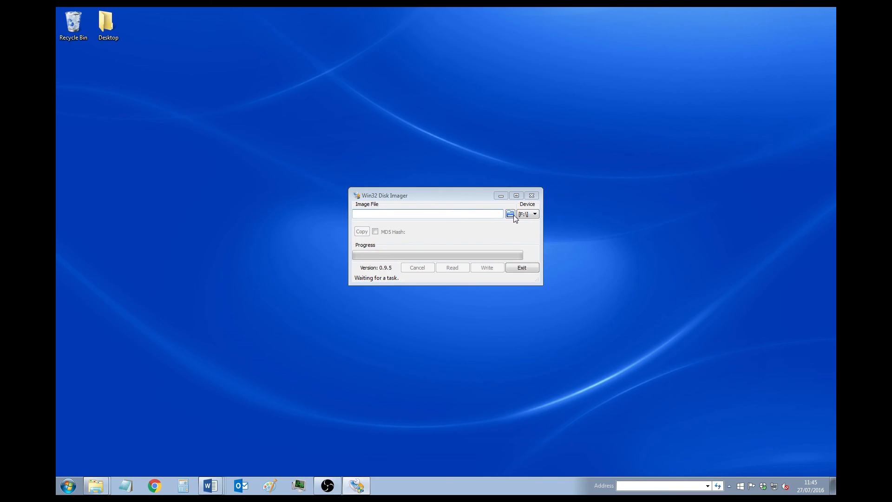
pyautogui.click(509, 213)
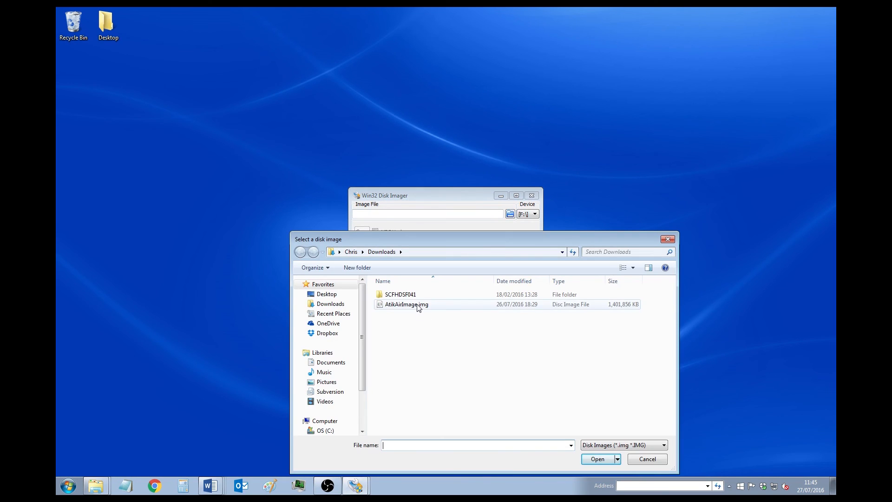
pyautogui.click(406, 304)
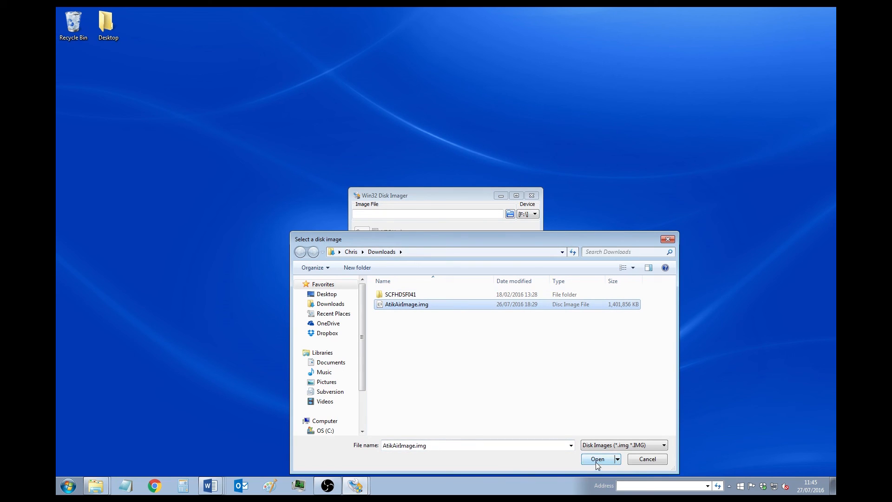
pyautogui.click(596, 459)
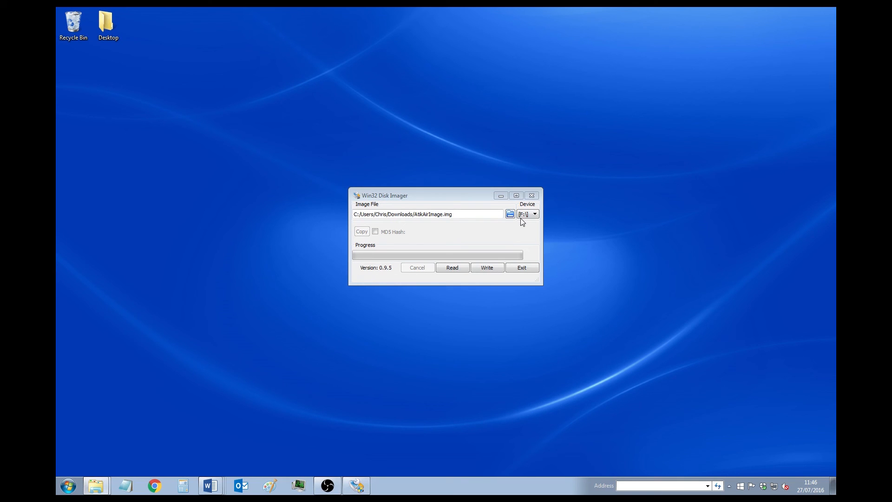
pyautogui.click(533, 214)
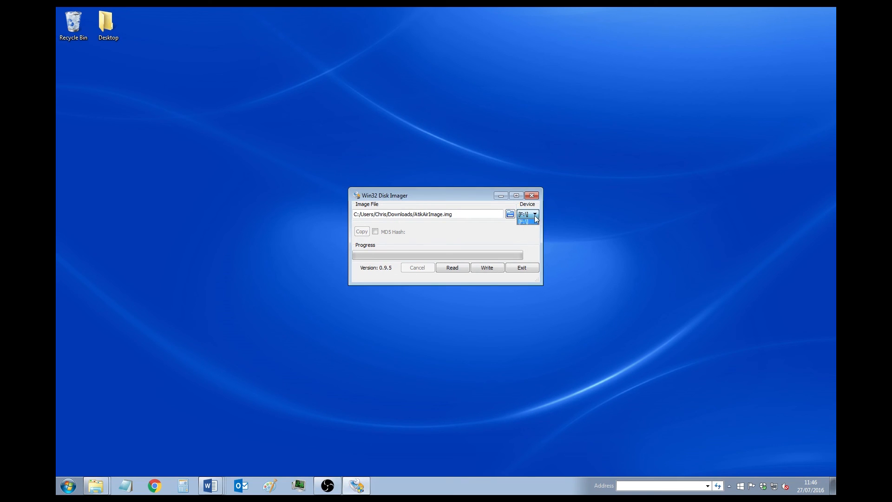
pyautogui.click(534, 214)
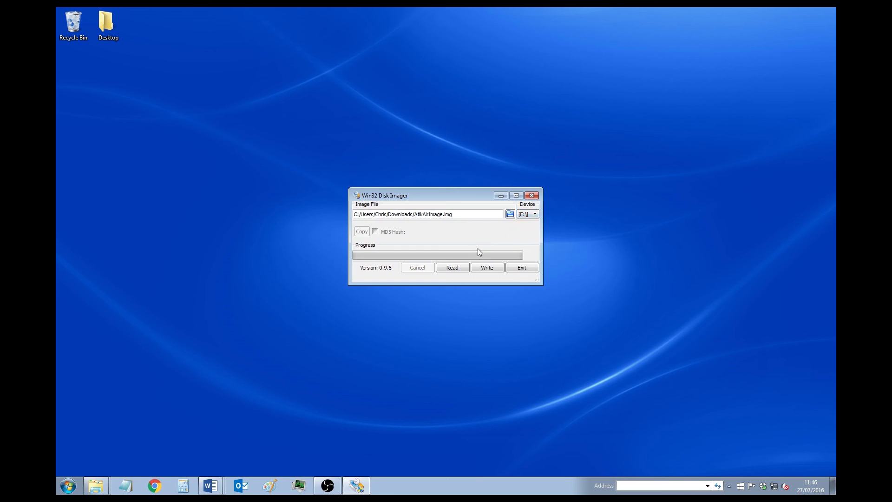
# Step: Write the image to the F: card, confirming the overwrite and acknowledging Write Successful
pyautogui.click(486, 268)
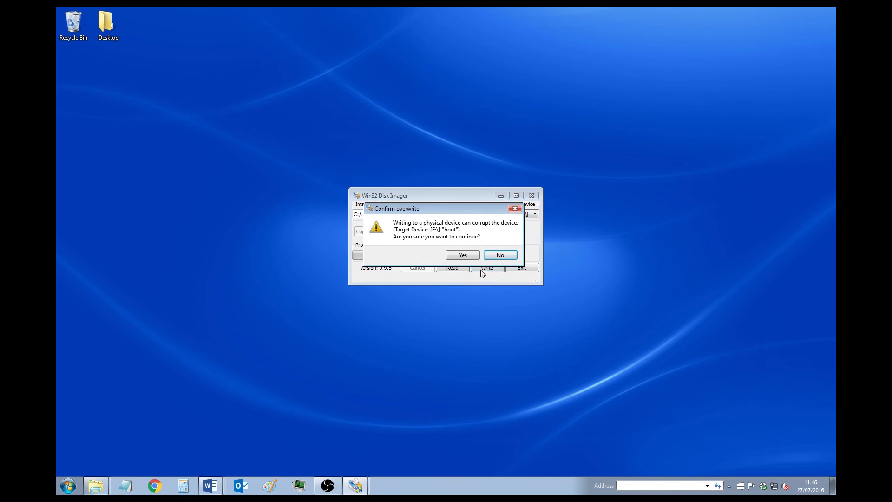
pyautogui.click(462, 255)
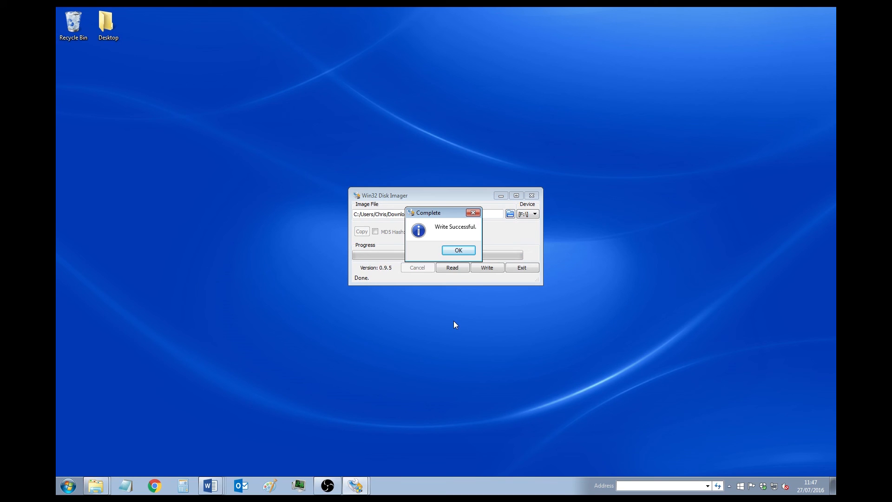
pyautogui.click(458, 250)
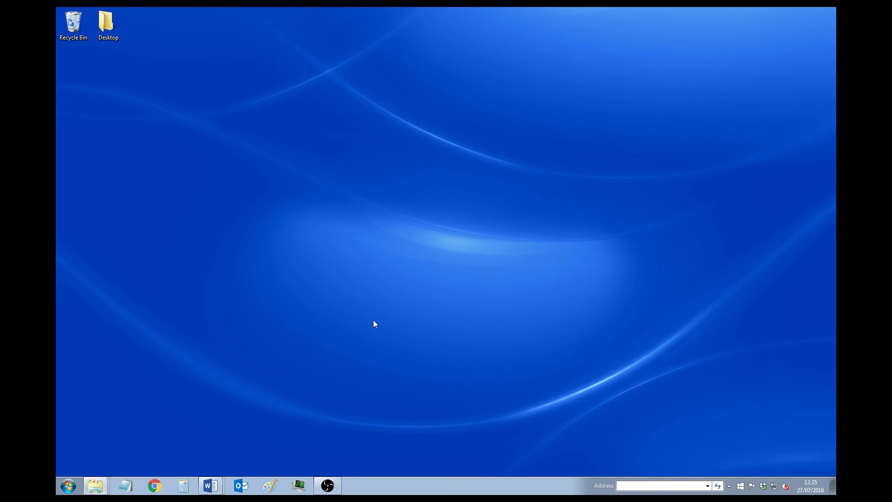
# Step: Launch Atik Air from the Start menu so its Local/Remote connection chooser appears
pyautogui.click(67, 485)
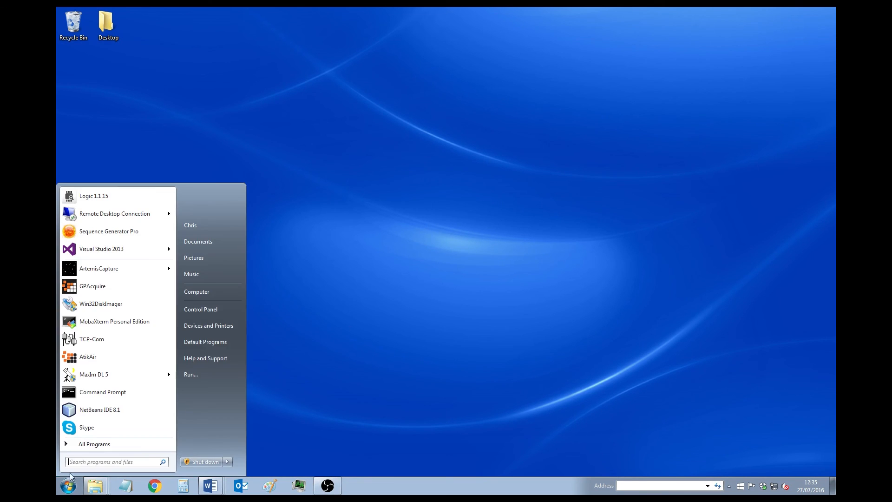
pyautogui.click(94, 444)
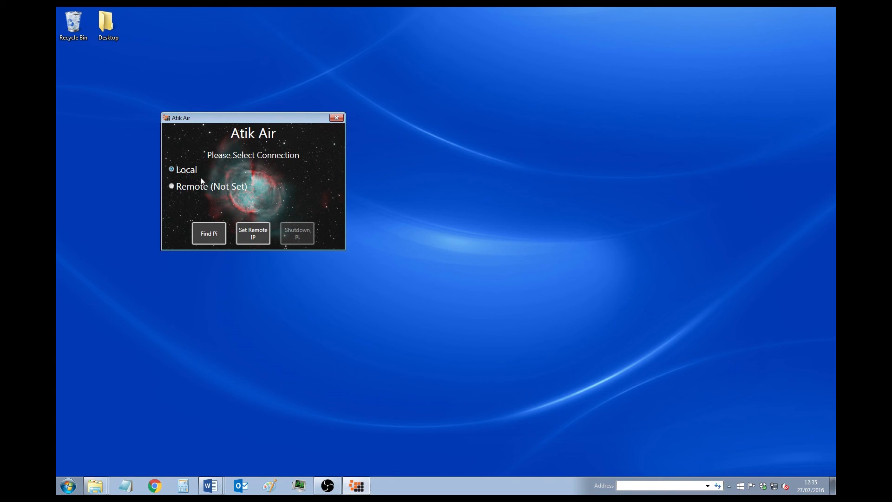
pyautogui.moveTo(243, 197)
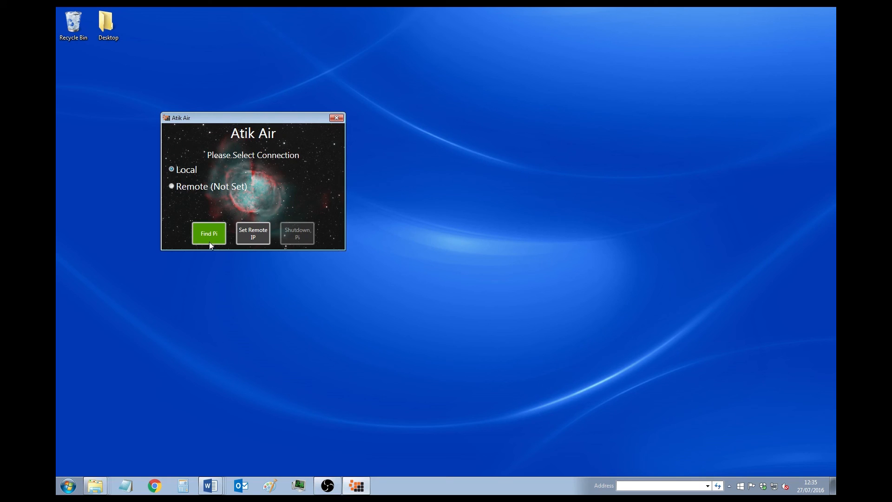
# Step: Search for connections and select the PMDO wireless network for connecting
pyautogui.click(208, 233)
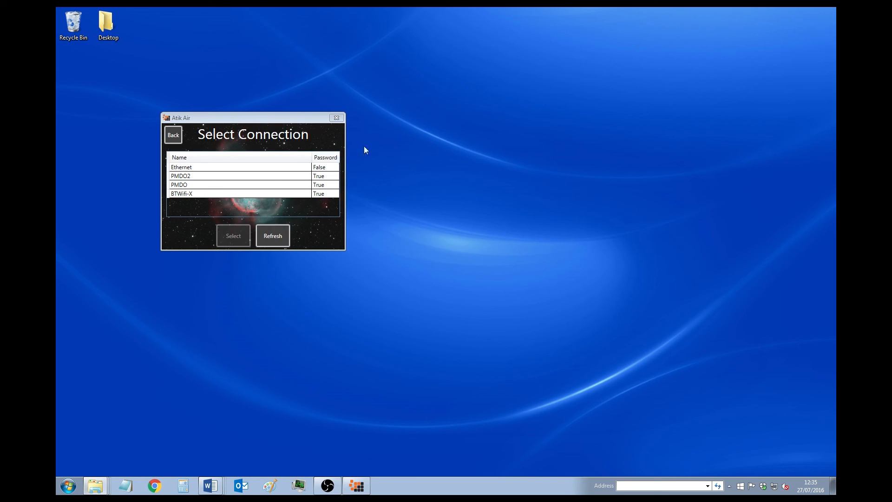
pyautogui.moveTo(215, 200)
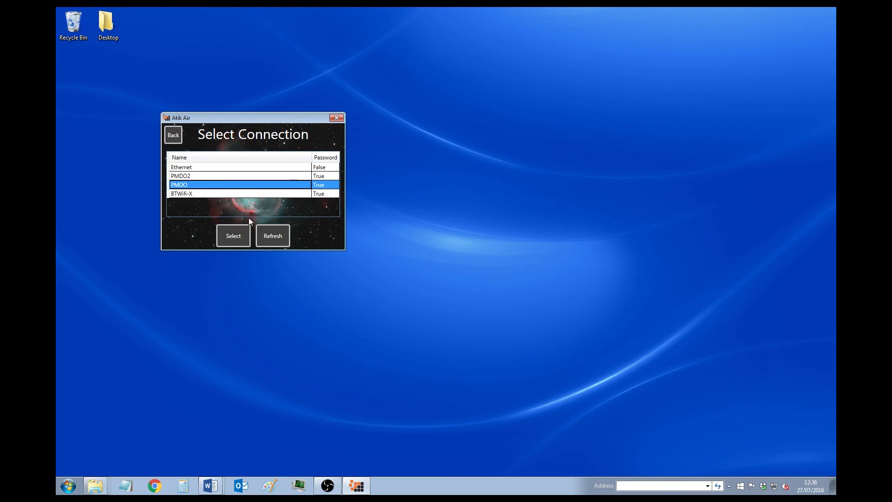
pyautogui.click(233, 235)
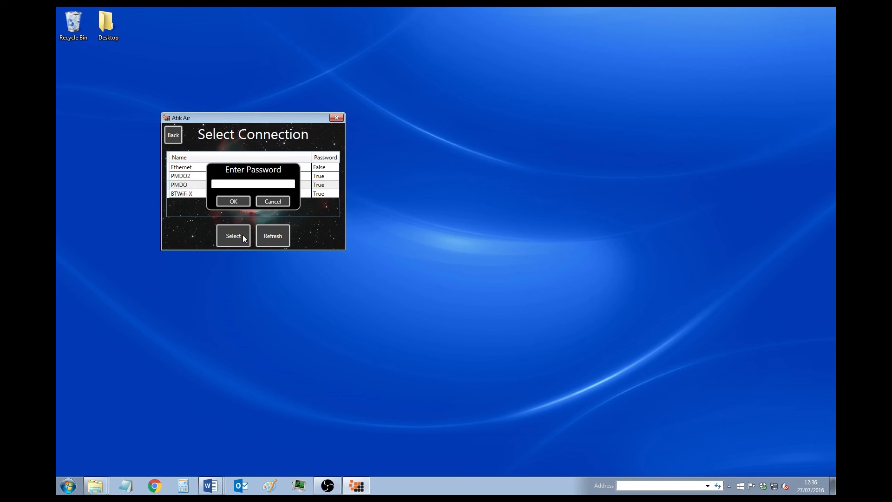
# Step: Enter the Wi-Fi password, connect to PMDO, and choose Remote (Available) as the connection
pyautogui.write('password')
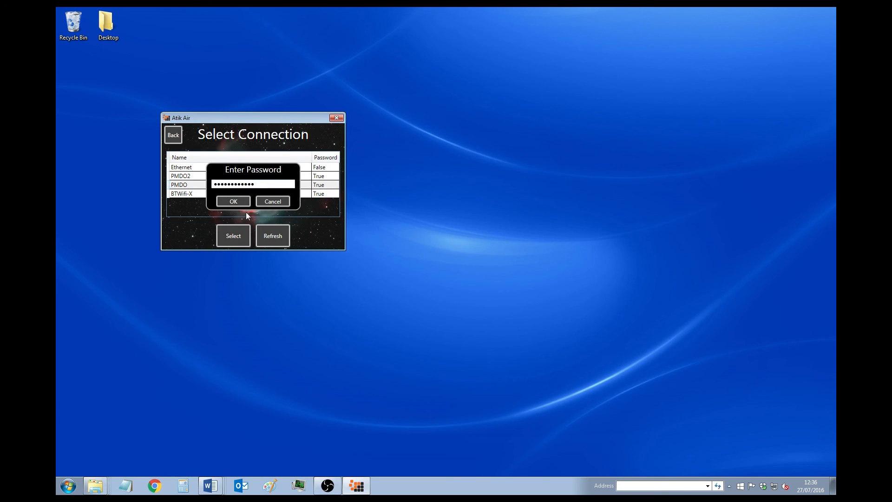
pyautogui.click(232, 201)
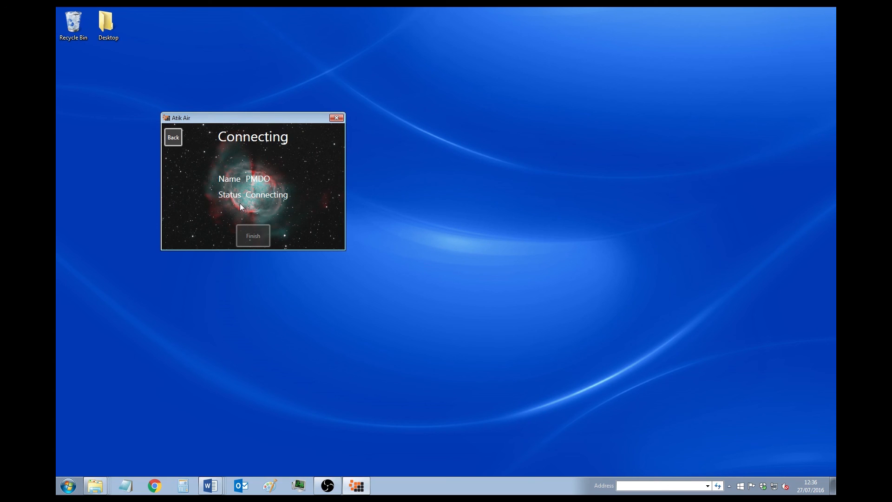
pyautogui.moveTo(301, 219)
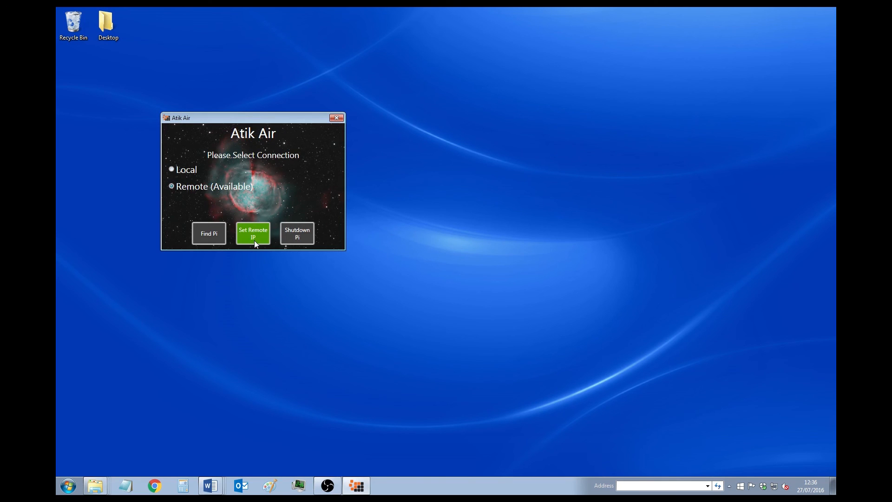
pyautogui.moveTo(240, 193)
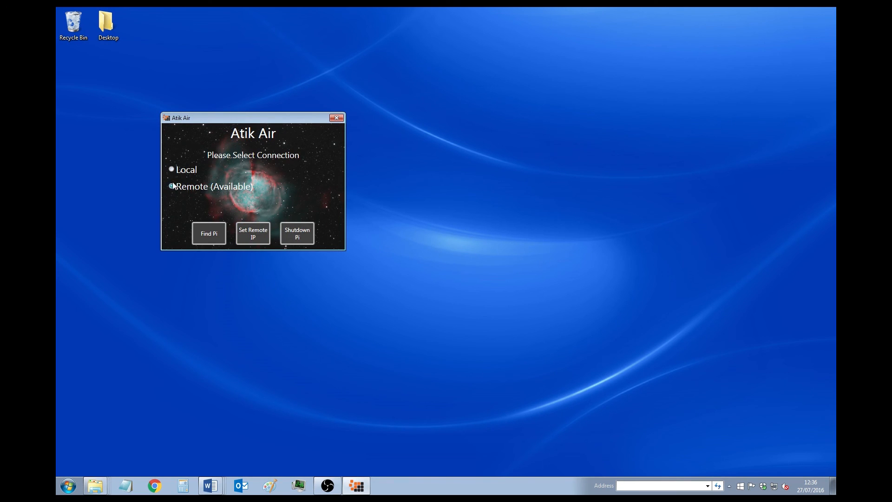
pyautogui.click(171, 186)
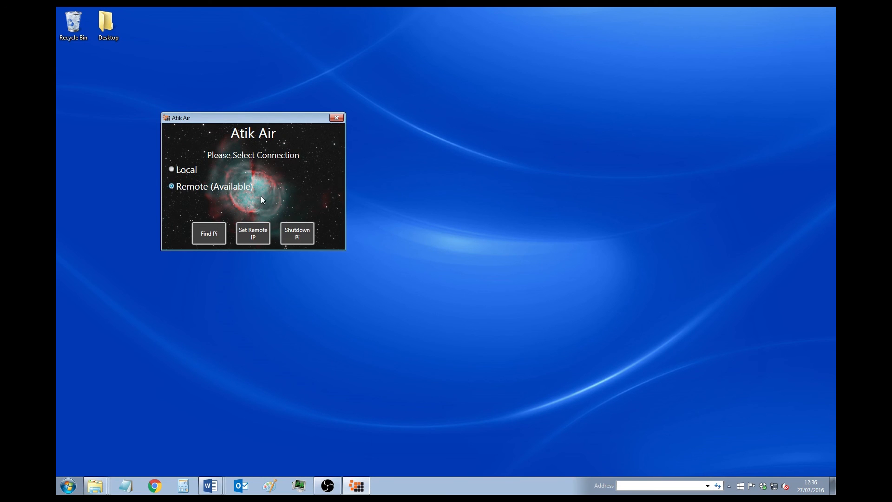
pyautogui.moveTo(204, 195)
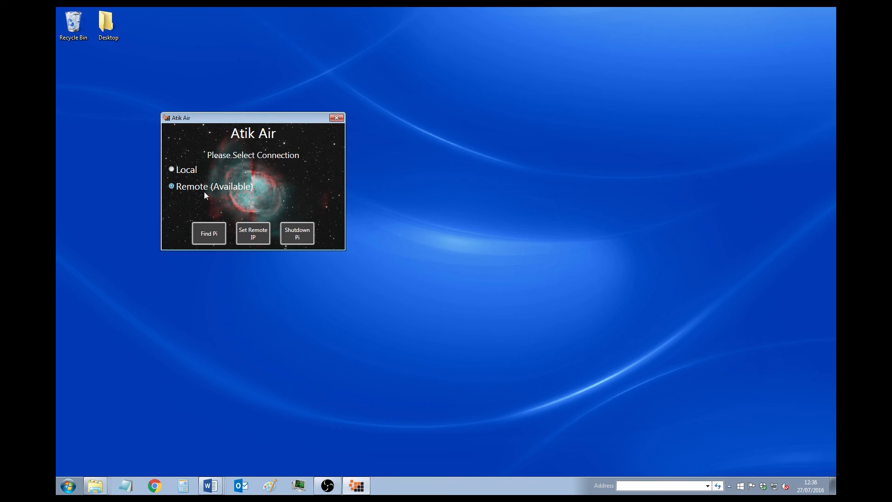
pyautogui.moveTo(227, 118); pyautogui.dragTo(146, 50)
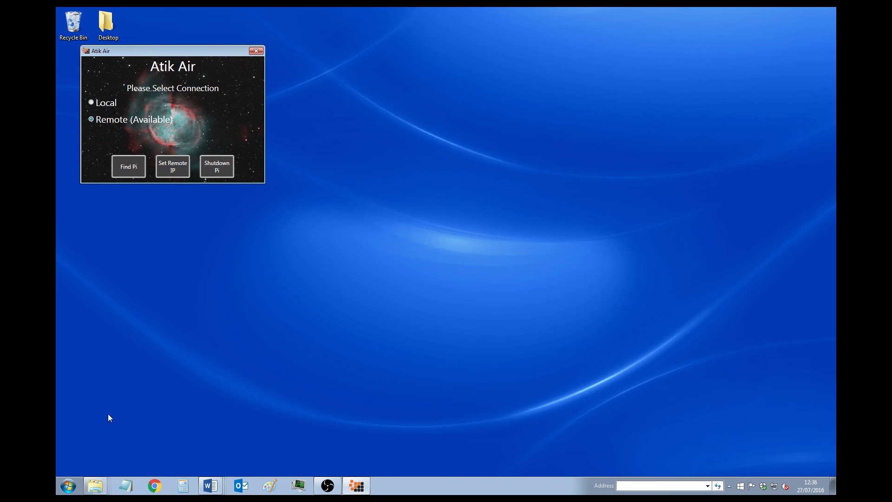
pyautogui.click(67, 485)
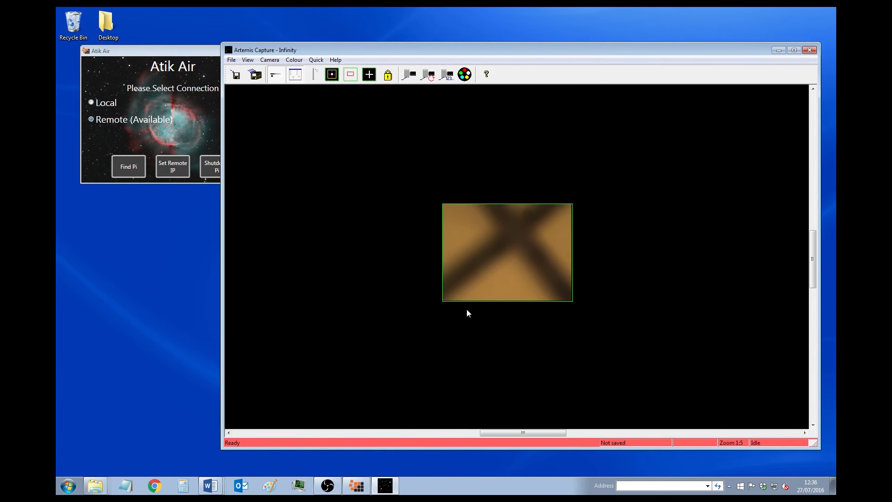
pyautogui.moveTo(543, 266)
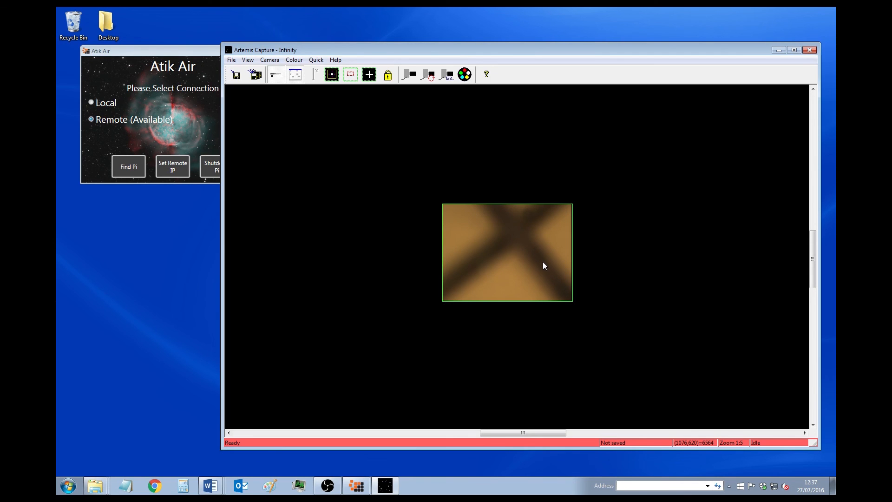
pyautogui.click(809, 50)
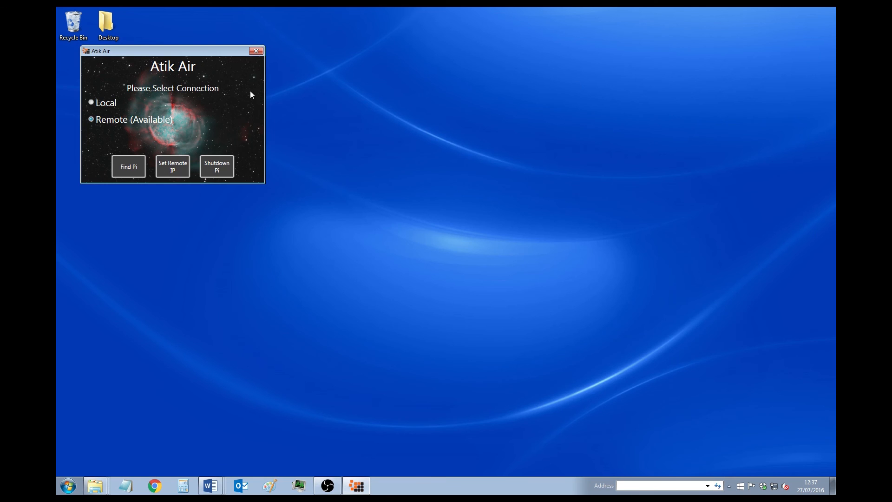
# Step: Switch to Local, abort the failed camera connection, then reselect Remote and retry
pyautogui.click(91, 102)
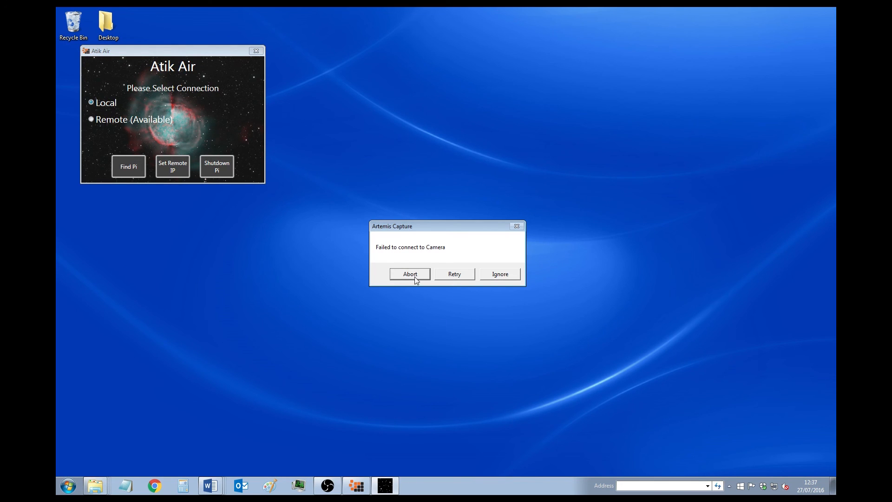
pyautogui.click(409, 273)
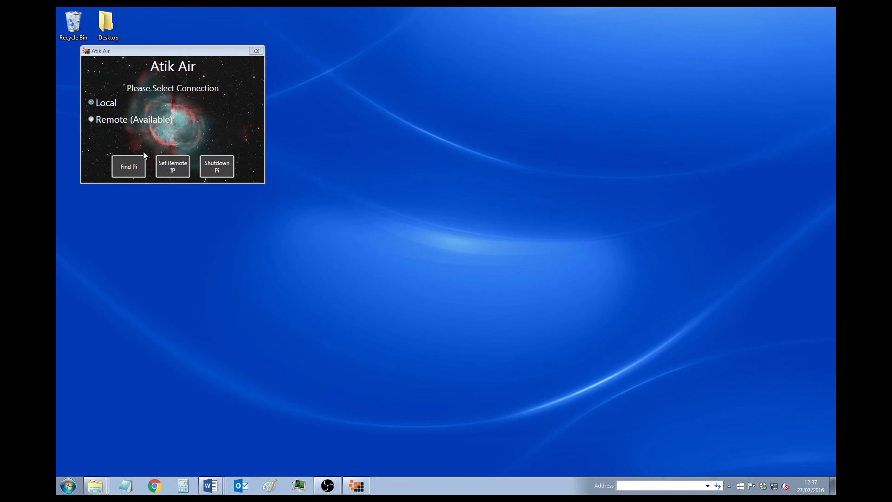
pyautogui.click(128, 166)
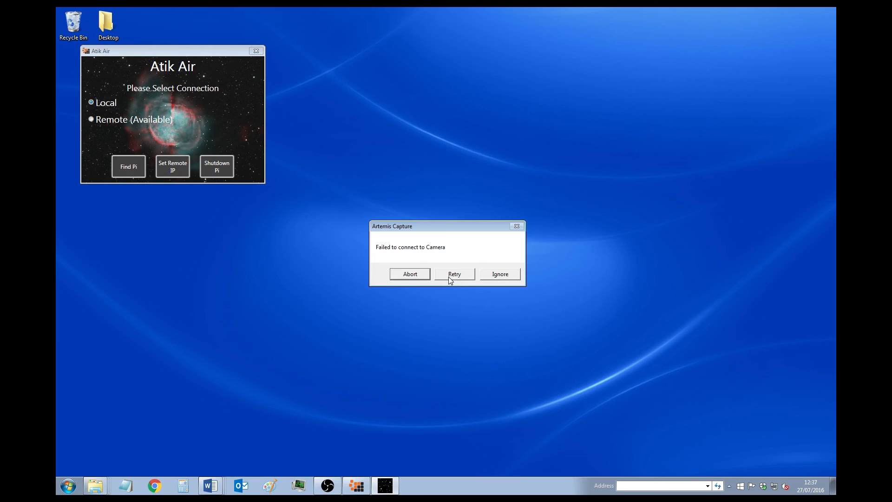
pyautogui.click(91, 120)
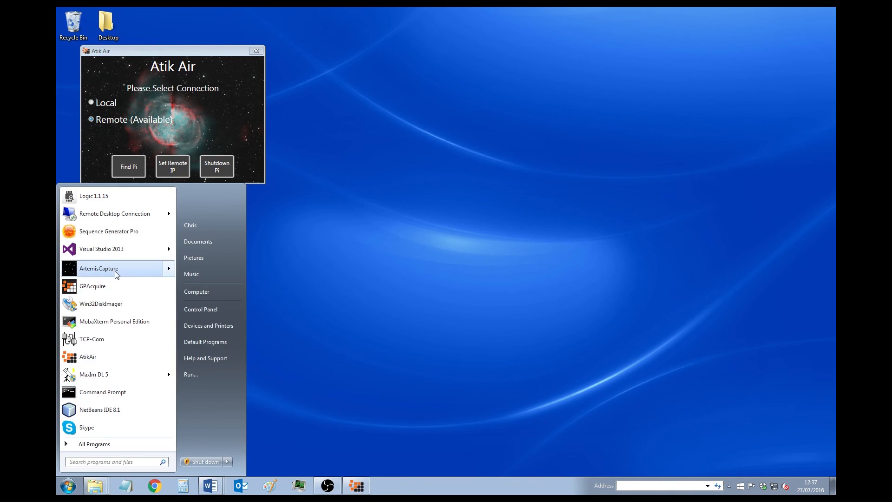
# Step: Relaunch Artemis Capture to show the remote camera image, then close it
pyautogui.click(98, 268)
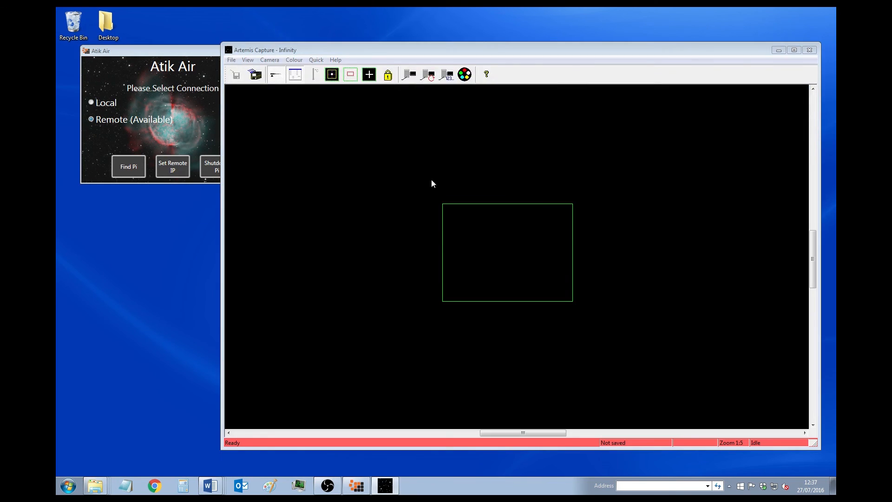
pyautogui.click(409, 74)
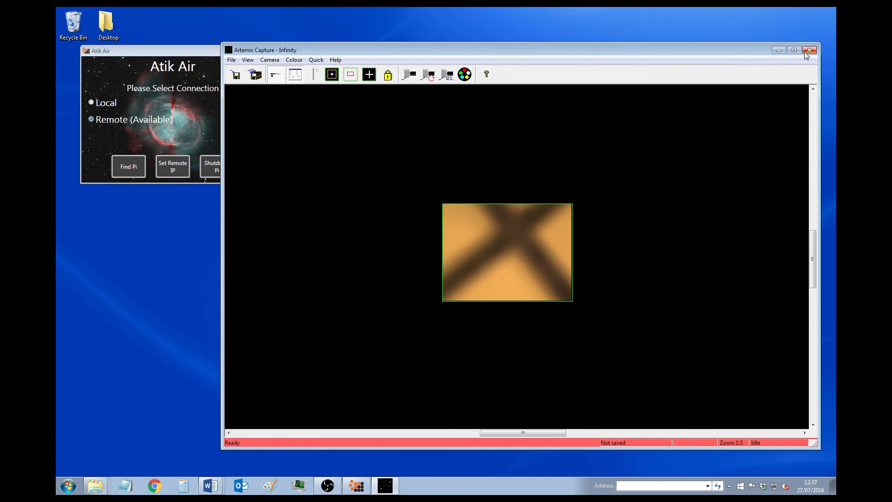
pyautogui.click(810, 50)
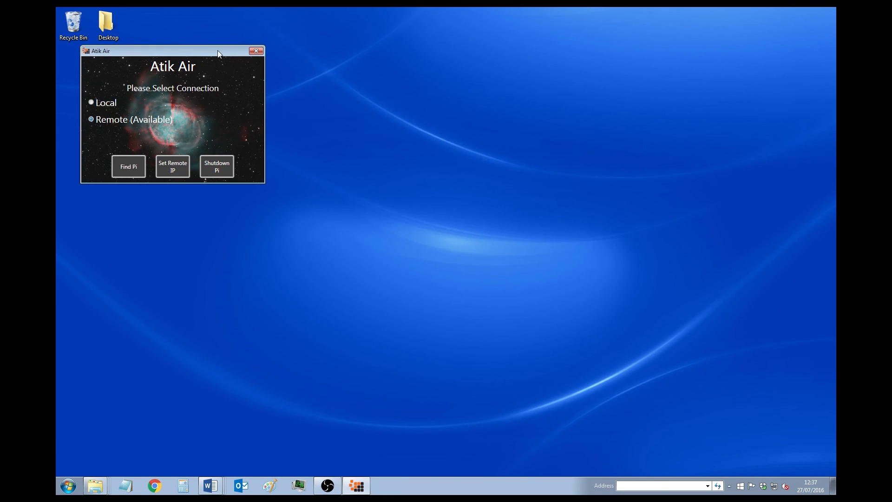
# Step: Shut down the remote Raspberry Pi from the Atik Air connection chooser
pyautogui.moveTo(173, 50); pyautogui.dragTo(406, 146)
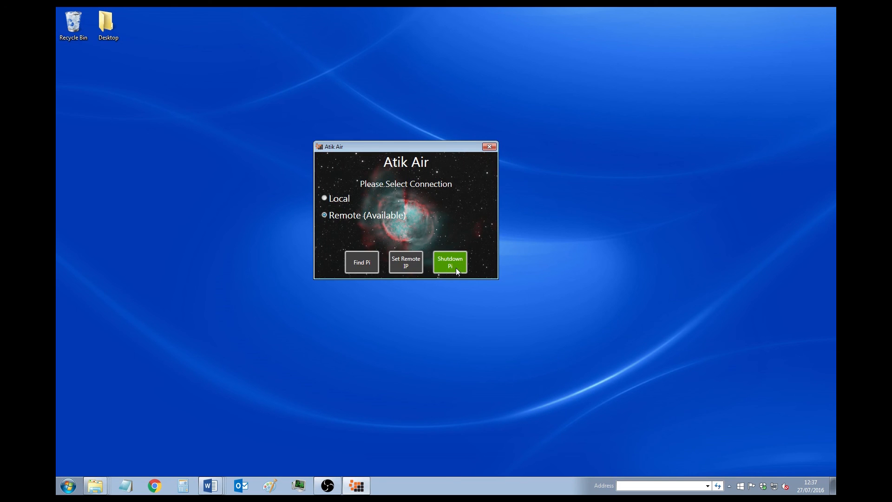
pyautogui.click(450, 262)
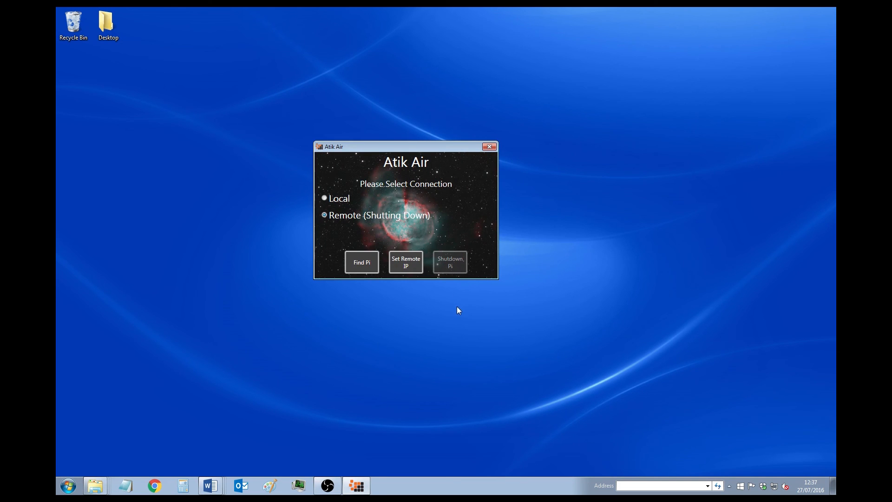